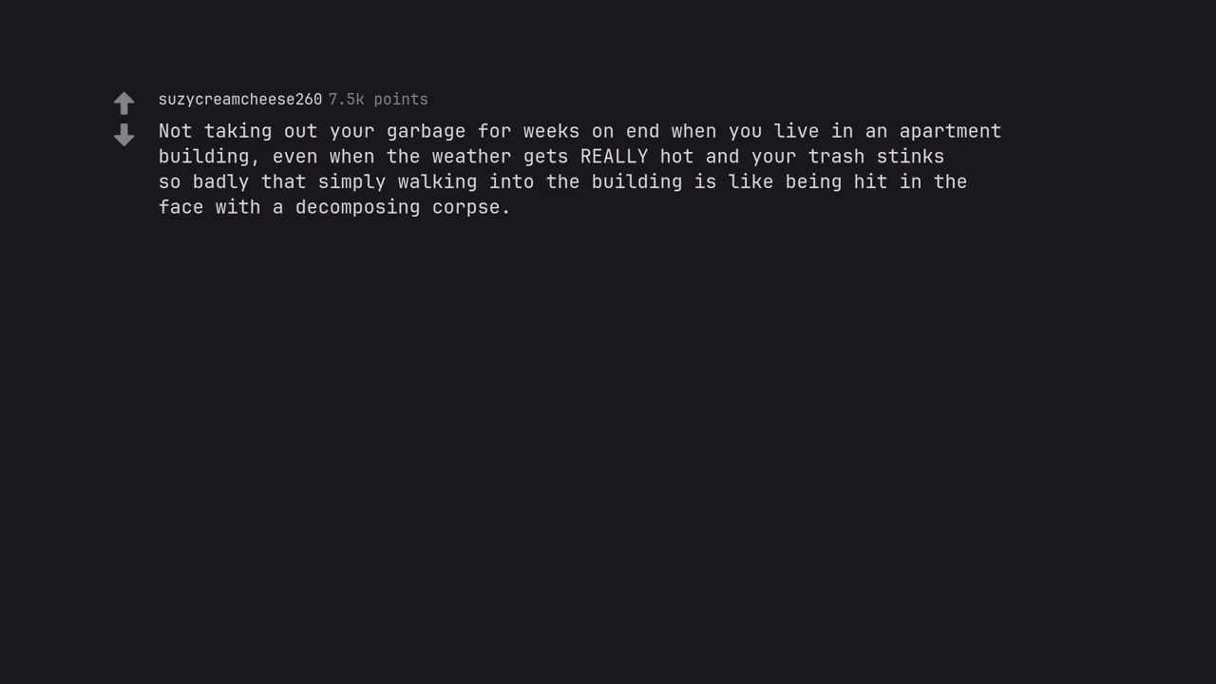
pyautogui.write("Yes, man-child in #33, I'm talking to you.")
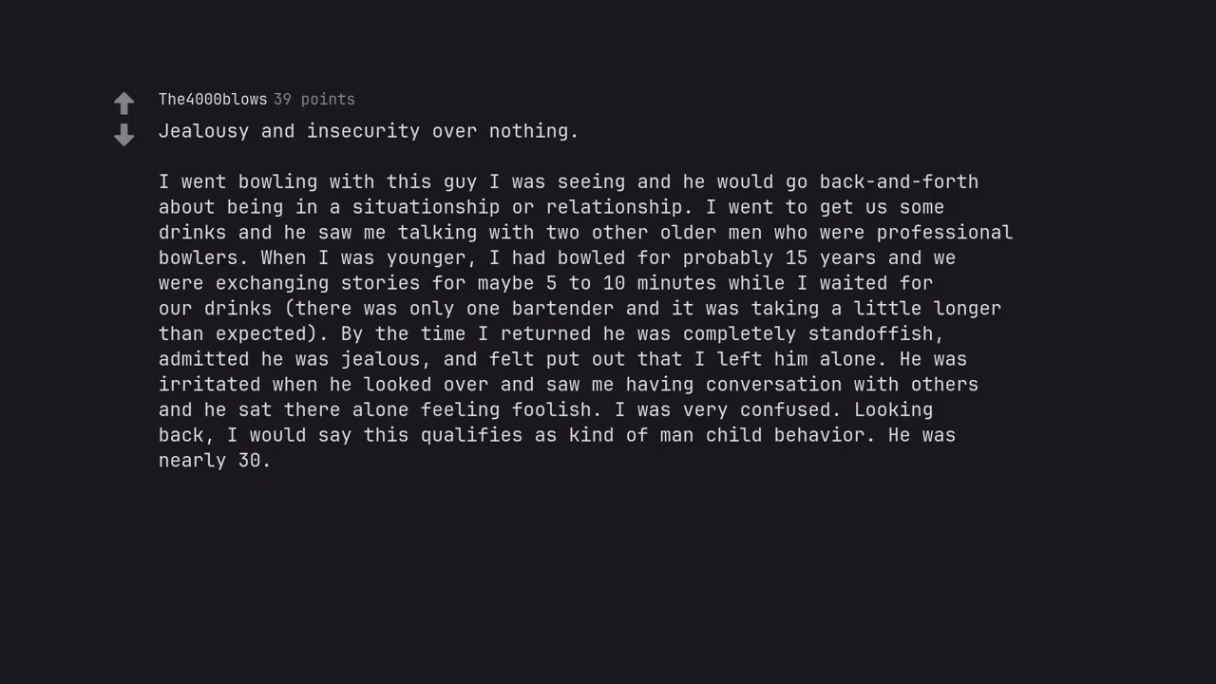
pyautogui.write('Edit: too many commas lol')
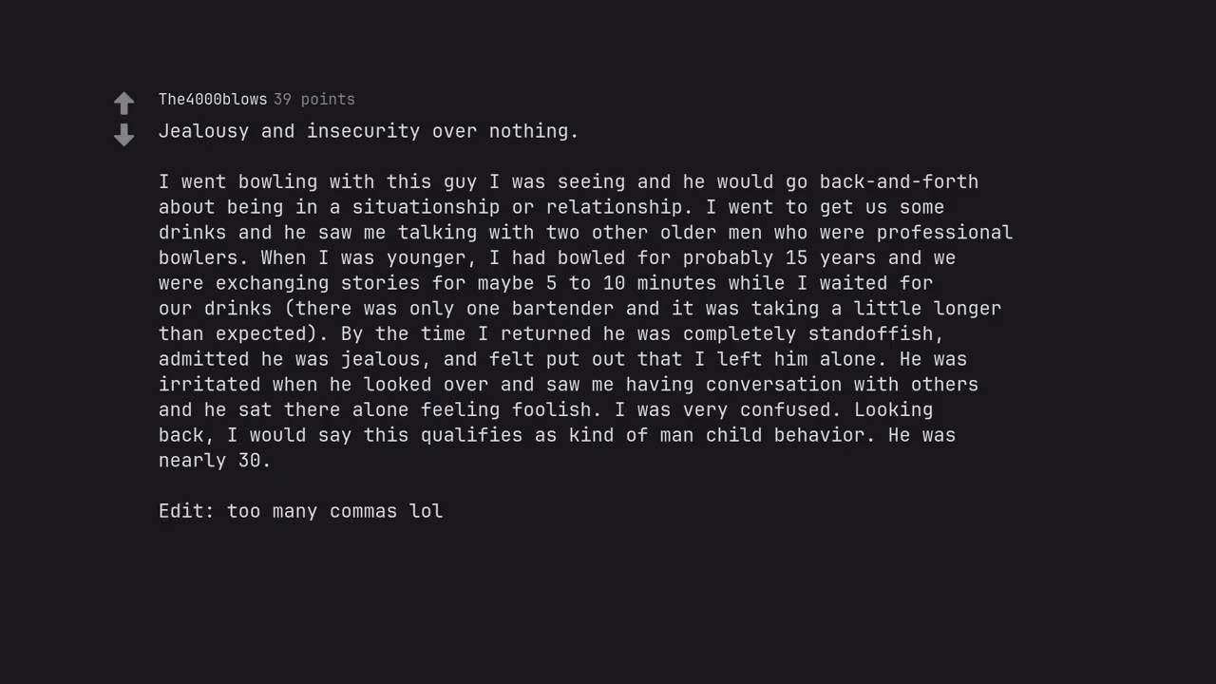